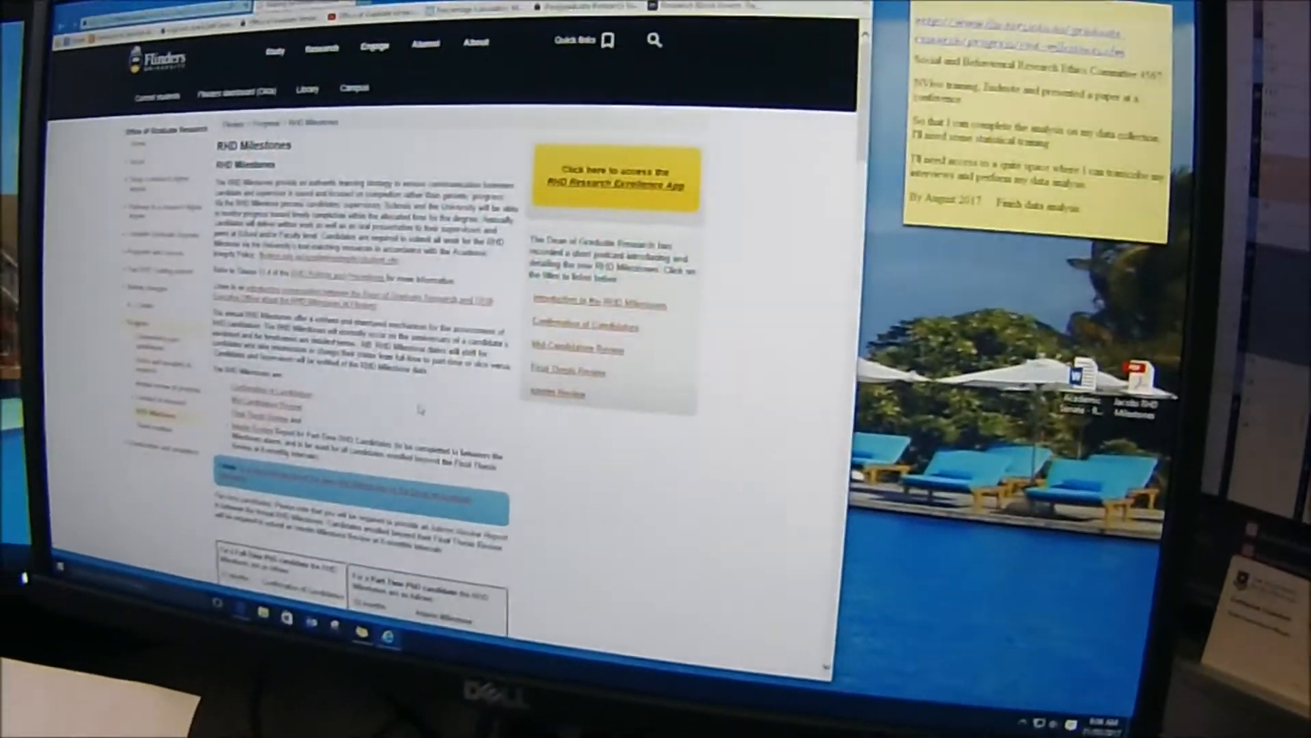
# Enter the RHD Research Excellence app from the RHD Milestones page.
pyautogui.click(614, 178)
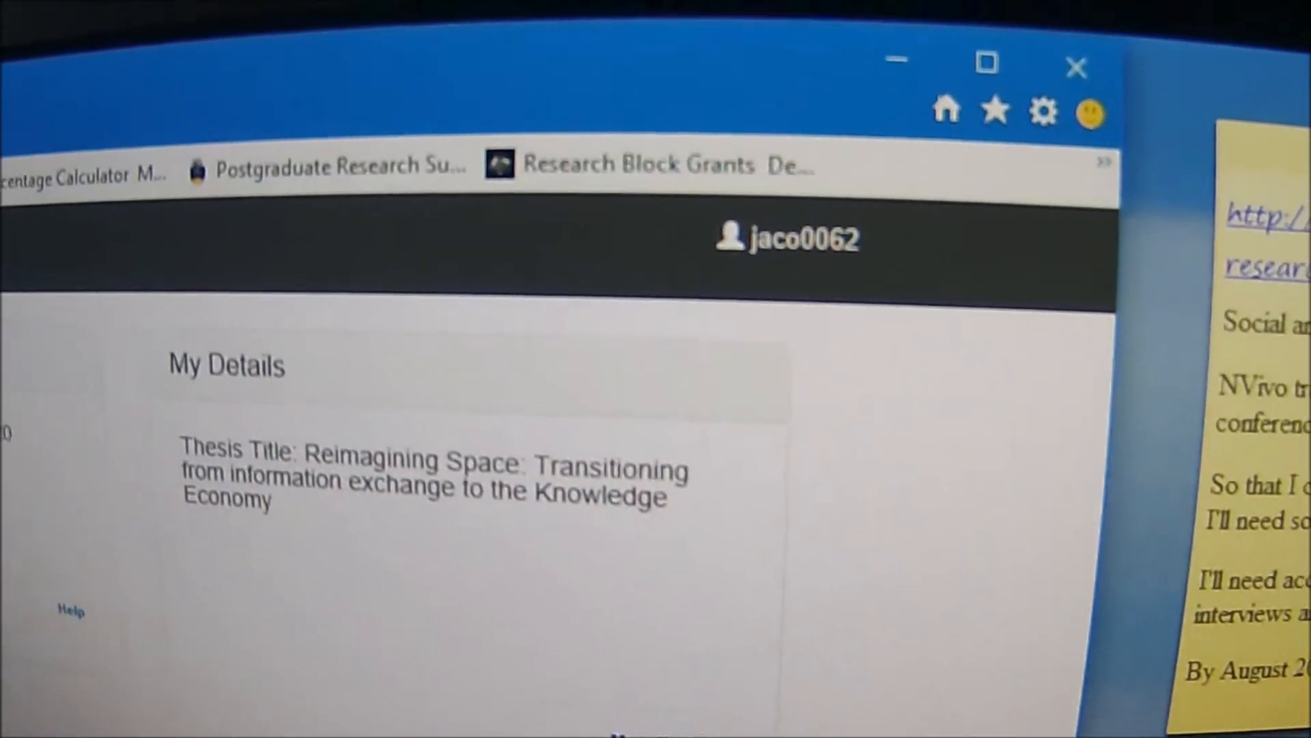
pyautogui.scroll(-3)
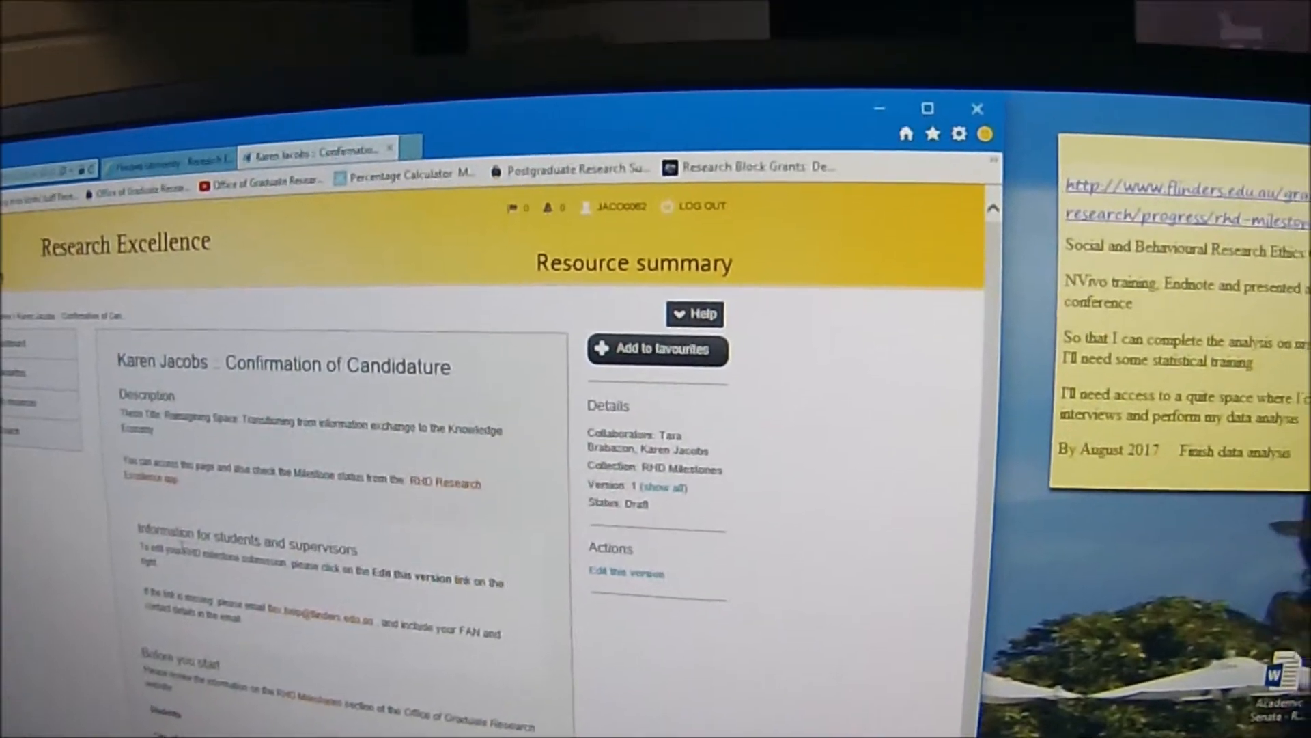
# Scroll through the Confirmation of Candidature resource summary.
pyautogui.scroll(-3)
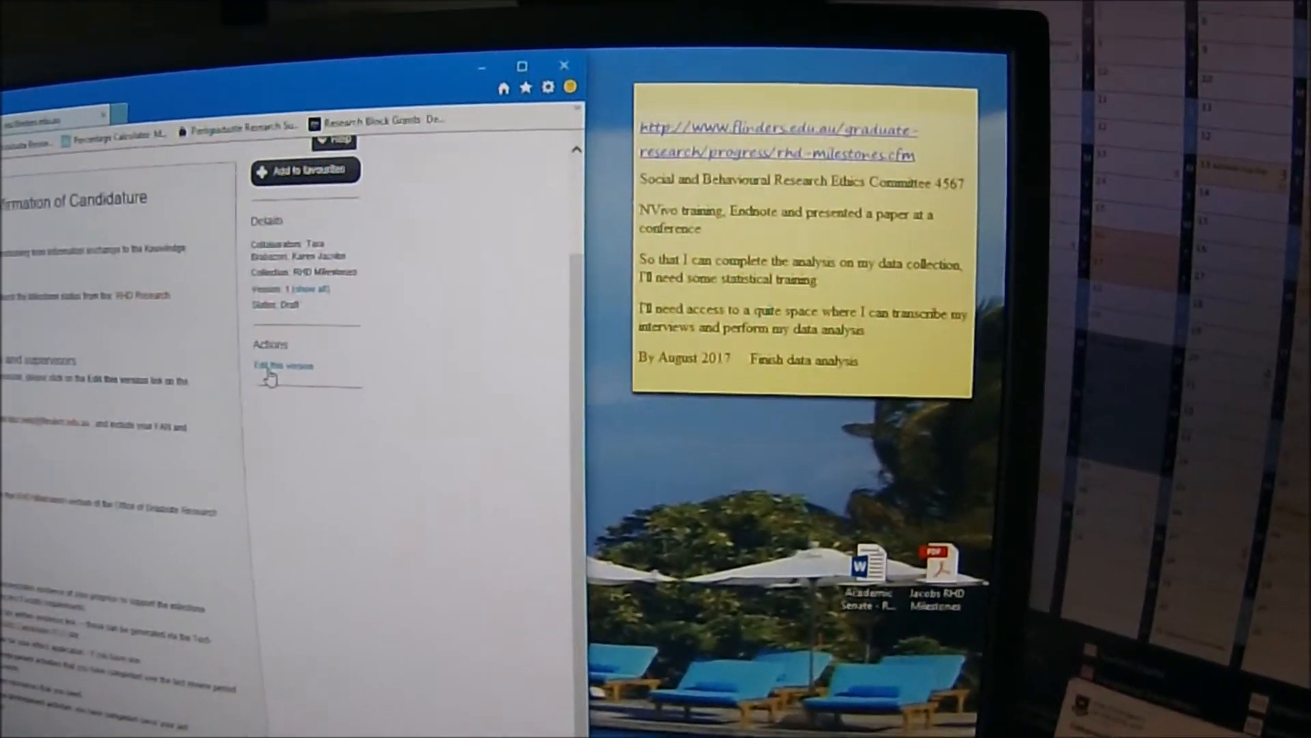
# Begin editing this version of the Confirmation of Candidature form.
pyautogui.click(281, 366)
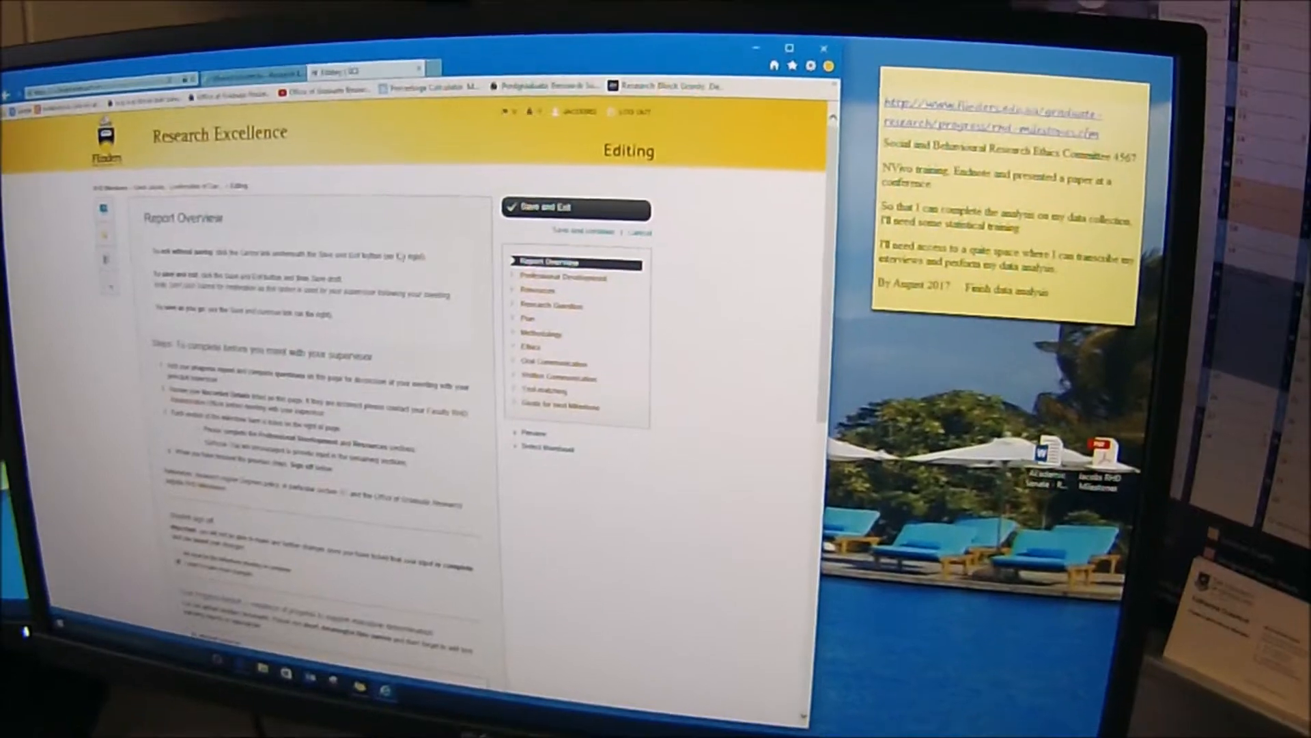
pyautogui.scroll(-3)
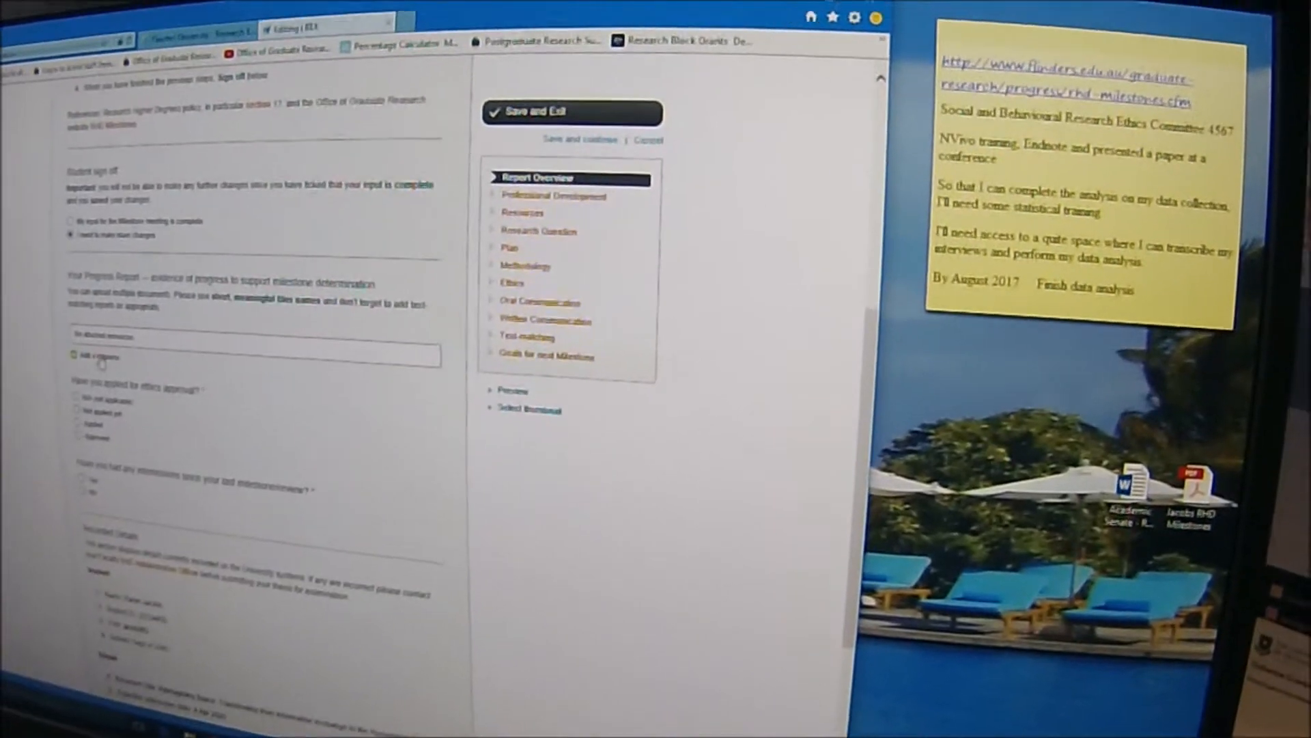
pyautogui.scroll(-3)
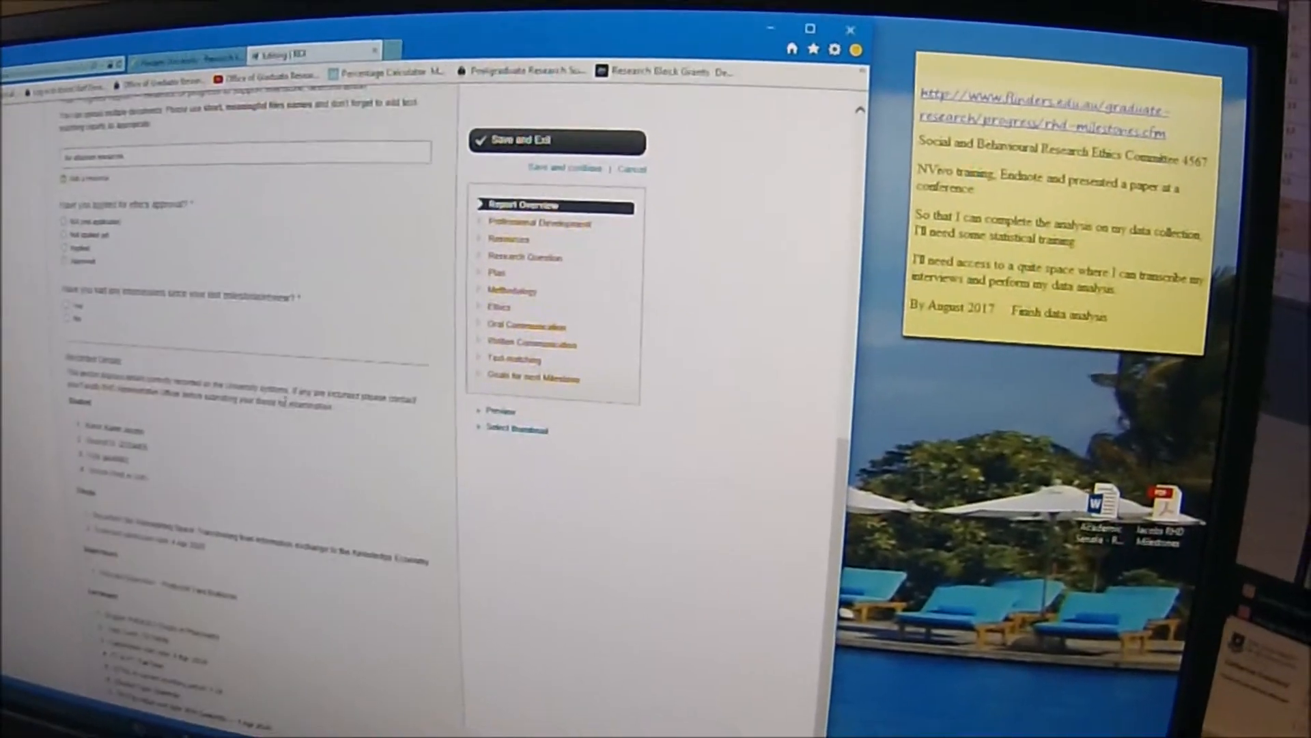
pyautogui.scroll(3)
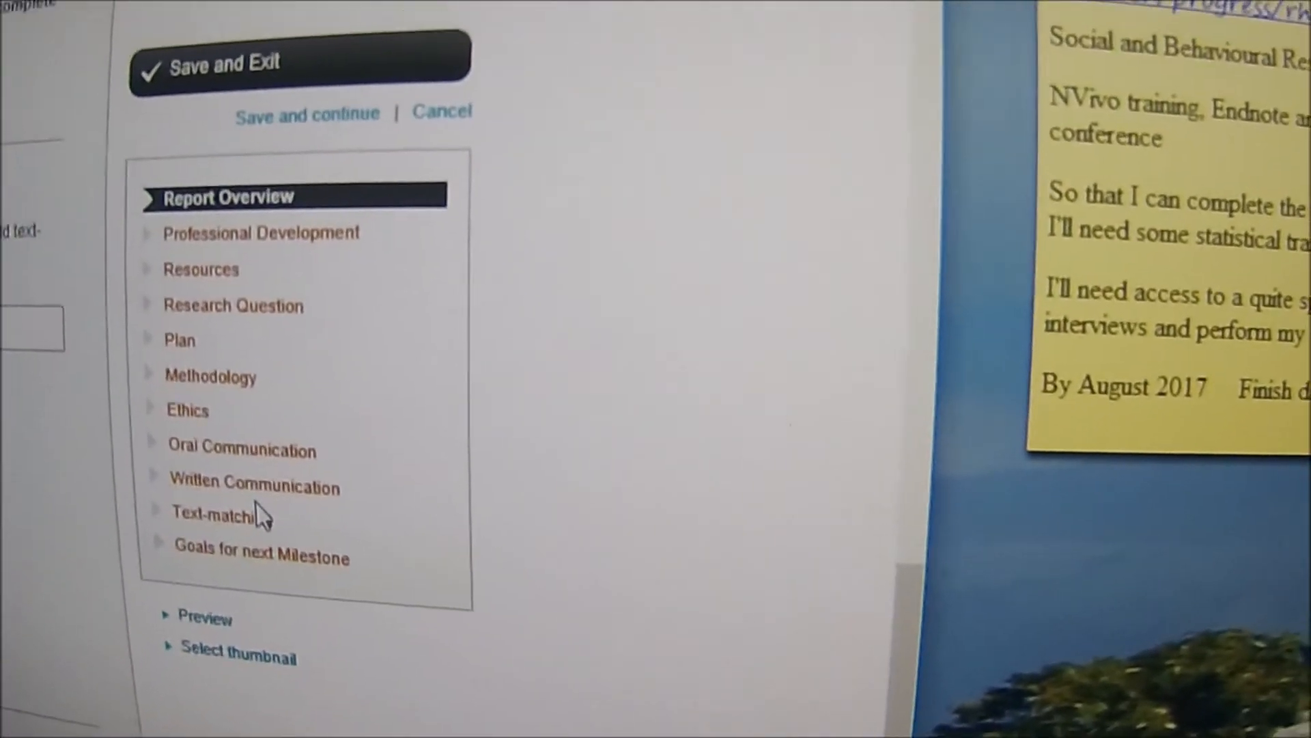
pyautogui.scroll(3)
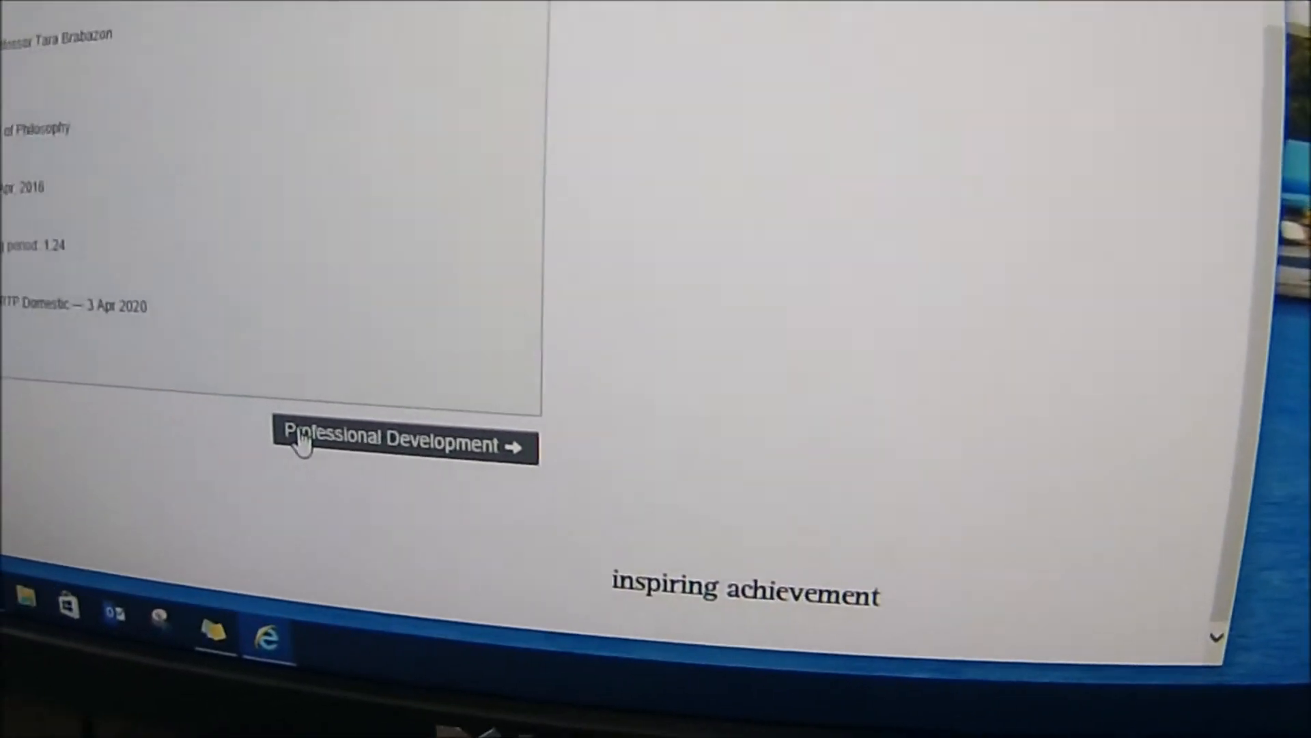
pyautogui.click(394, 444)
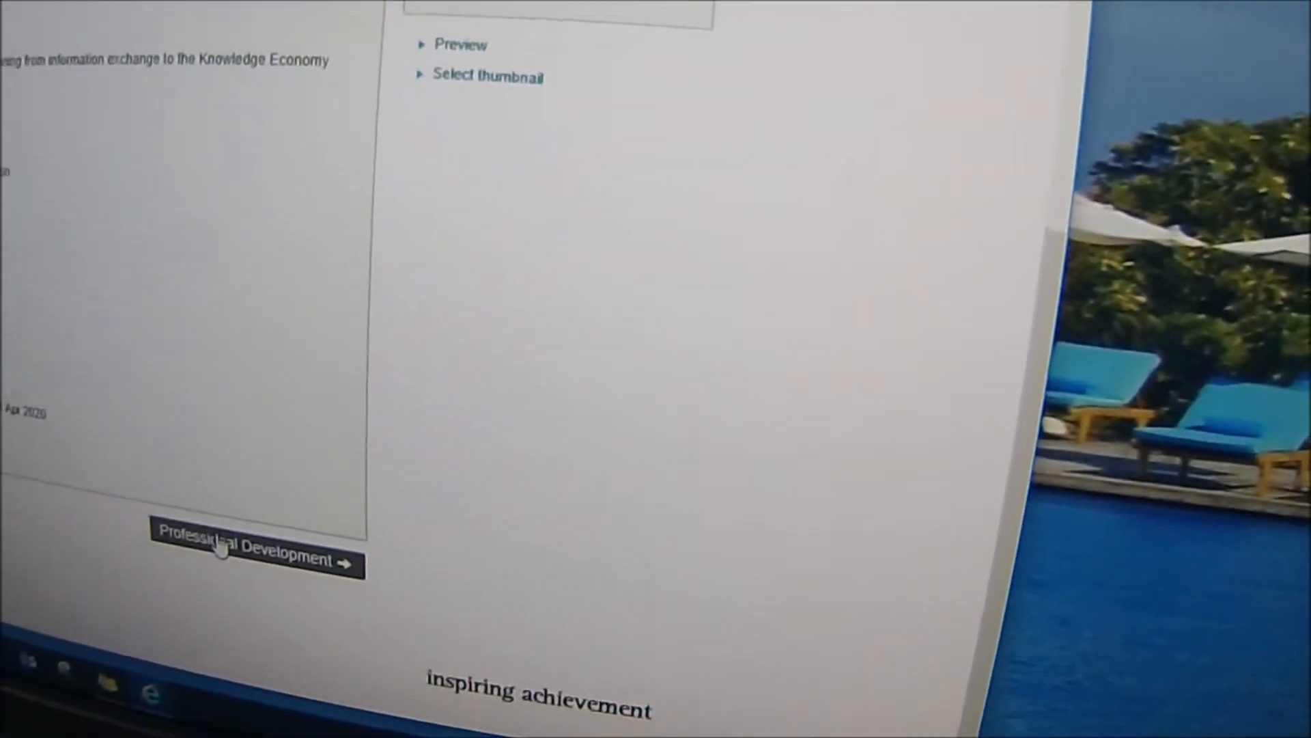
pyautogui.scroll(3)
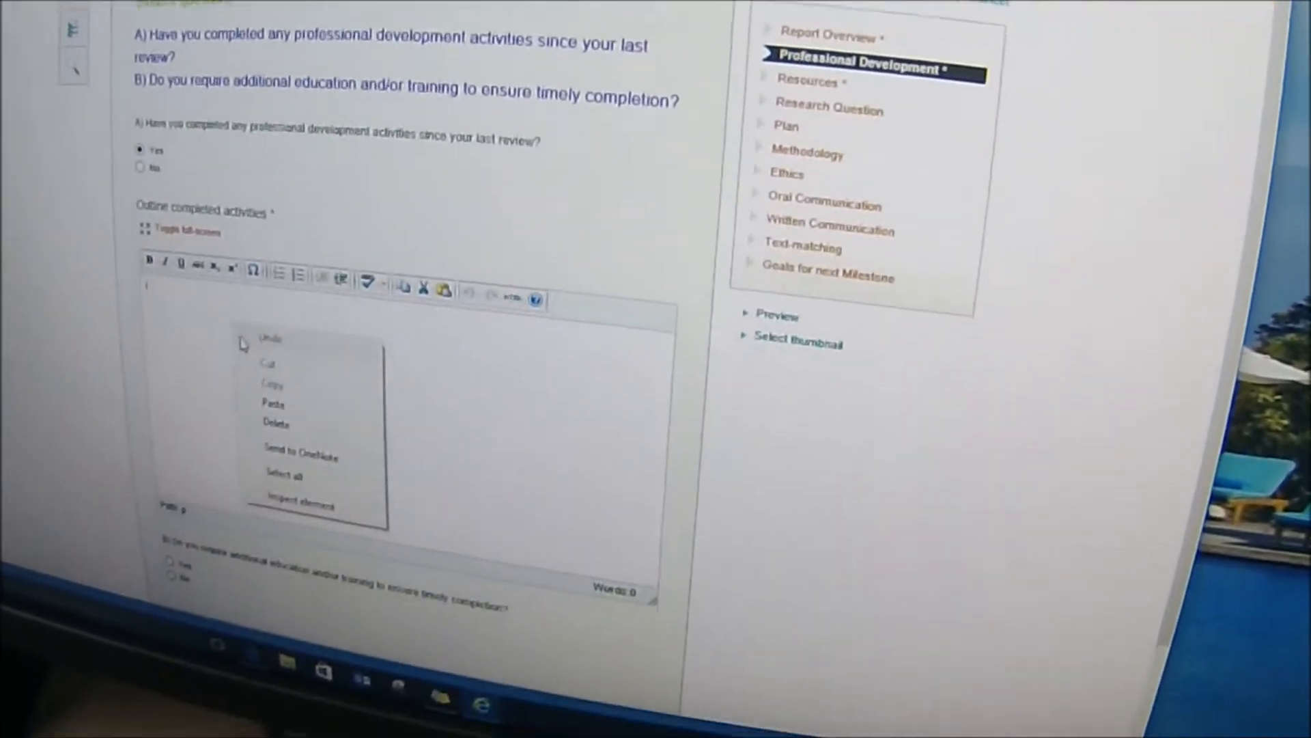
# Paste 'NVivo training, Endnote and presented a paper at a conference' as completed activities.
pyautogui.click(275, 405)
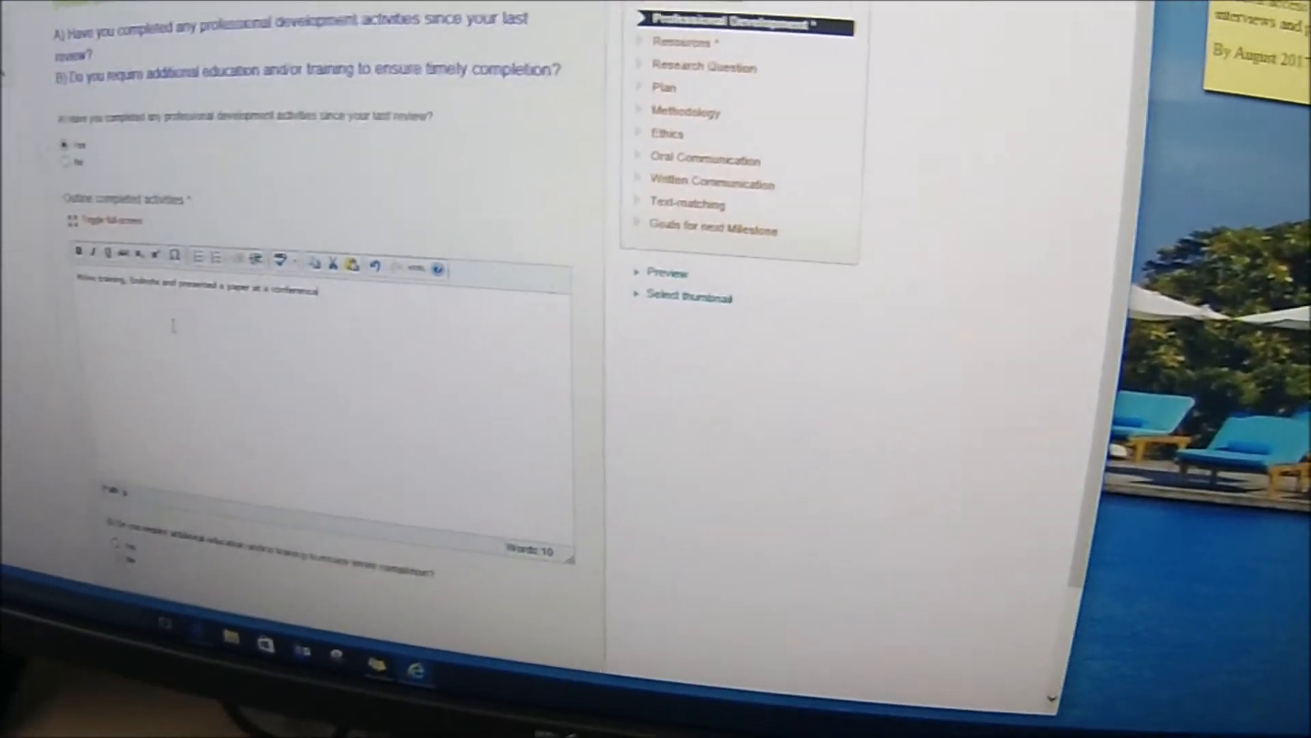
# Scroll the Professional Development page to reach question B on further training.
pyautogui.scroll(-3)
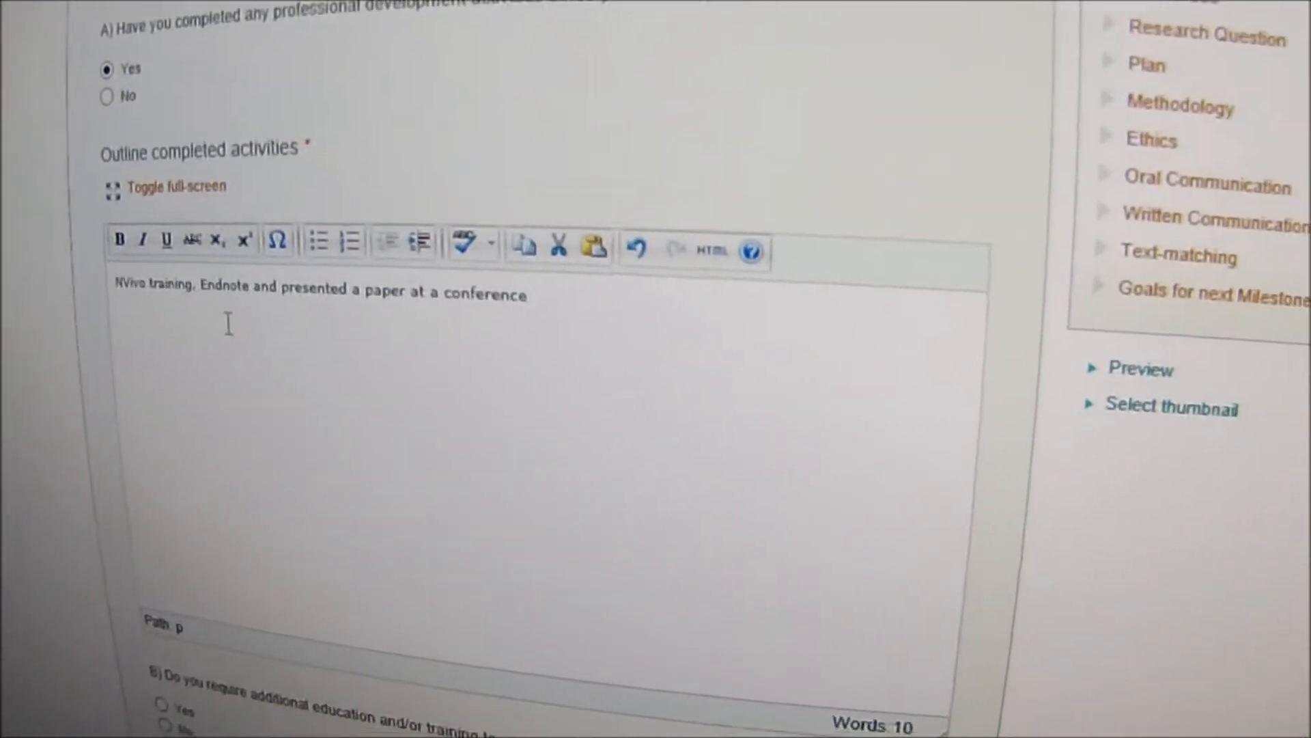
pyautogui.scroll(3)
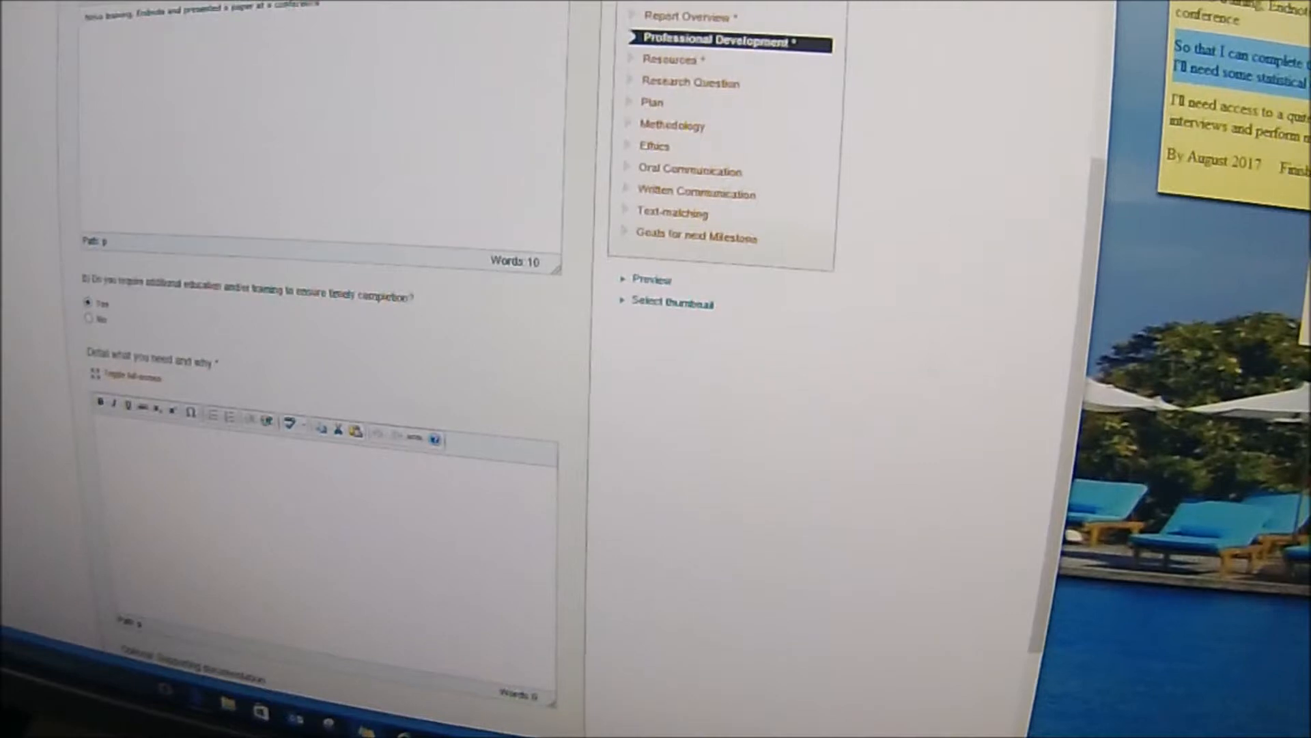
pyautogui.scroll(-3)
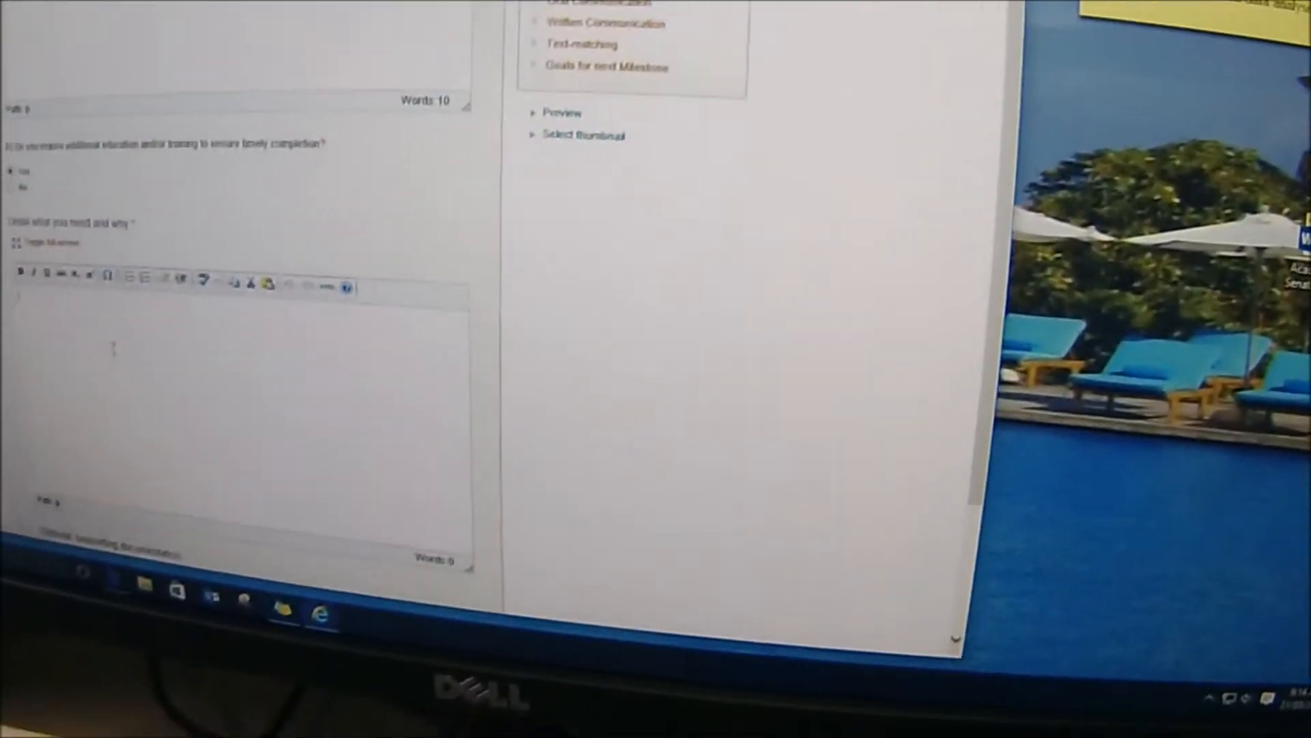
# Paste the statistical-training reason into the 'Detail what you need and why' box.
pyautogui.rightClick(300, 401)
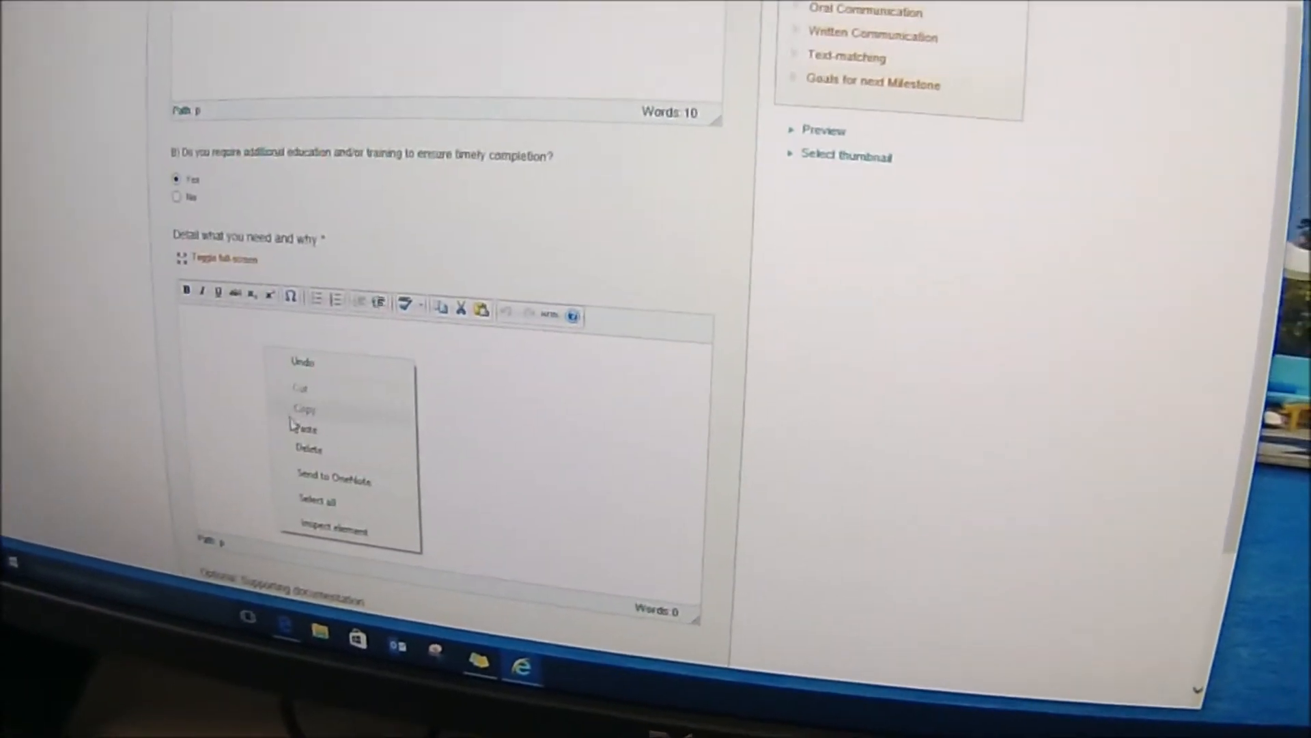
pyautogui.click(307, 427)
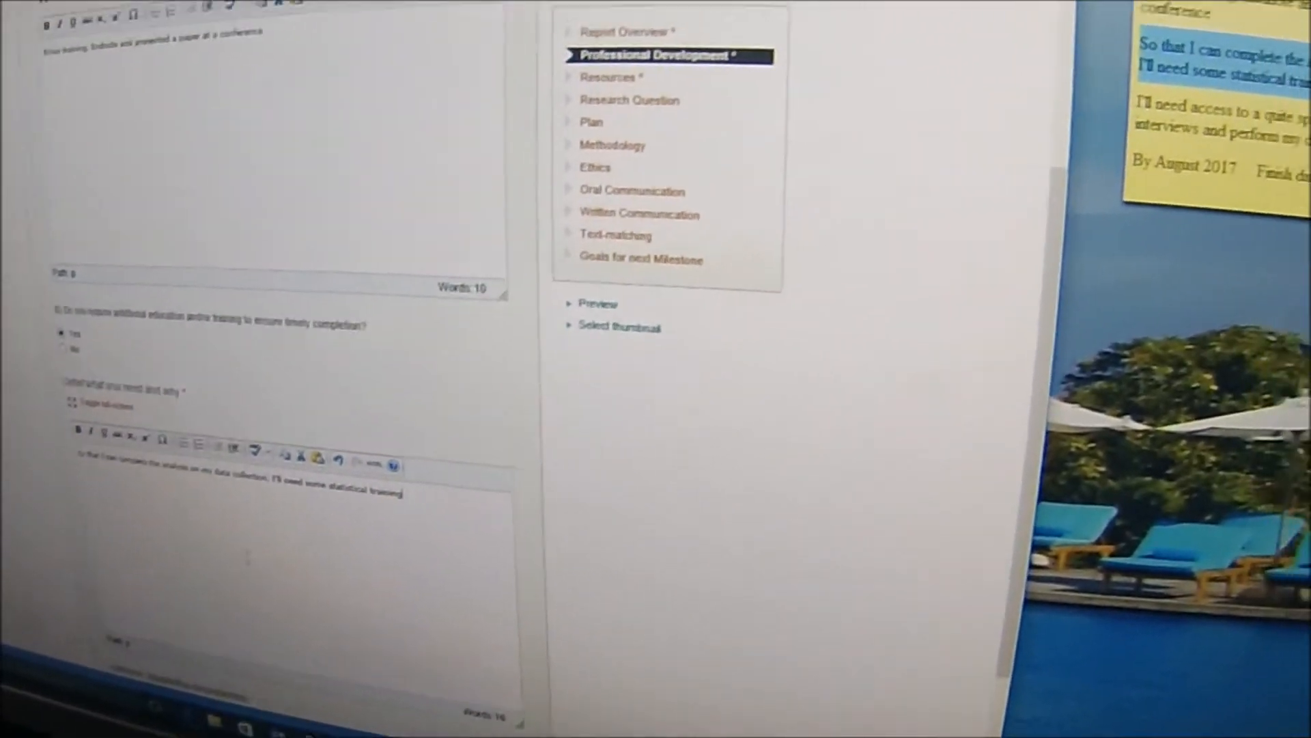
pyautogui.scroll(3)
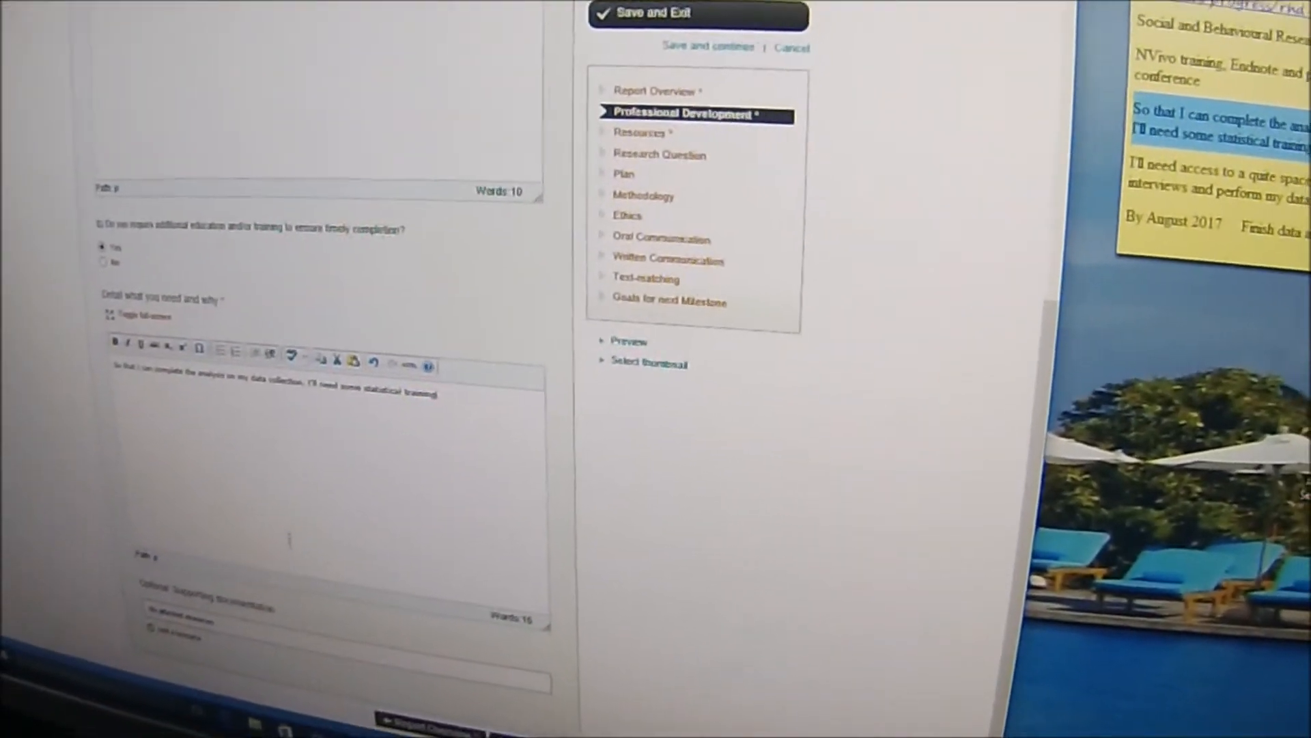
pyautogui.scroll(-3)
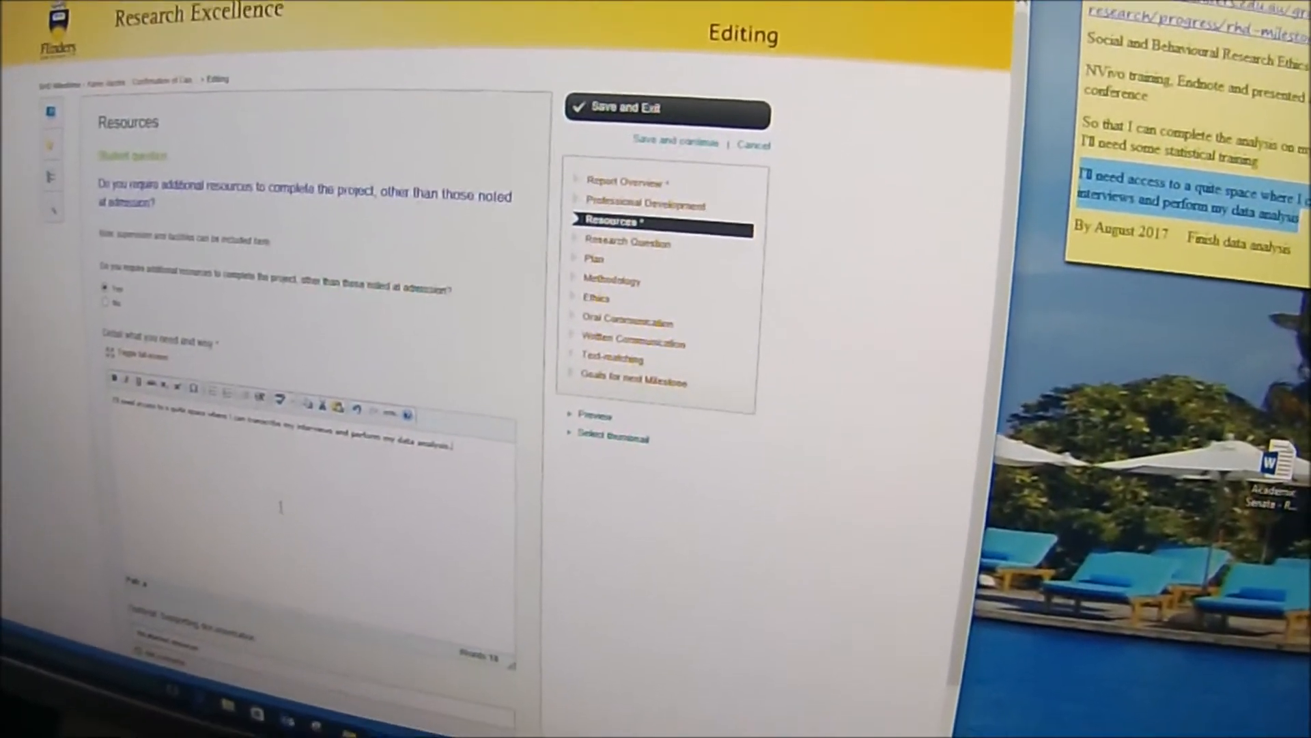
# Continue from the Resources page to the Research Question section.
pyautogui.scroll(-3)
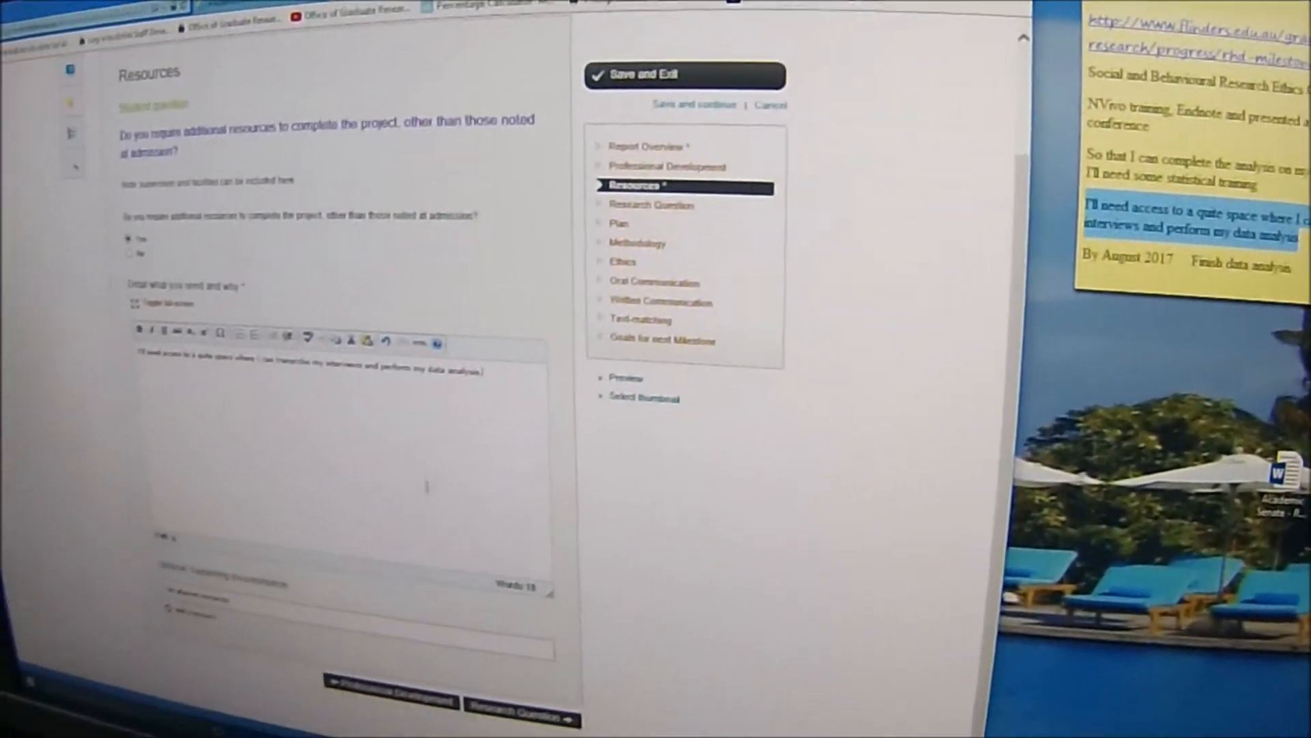
pyautogui.scroll(-3)
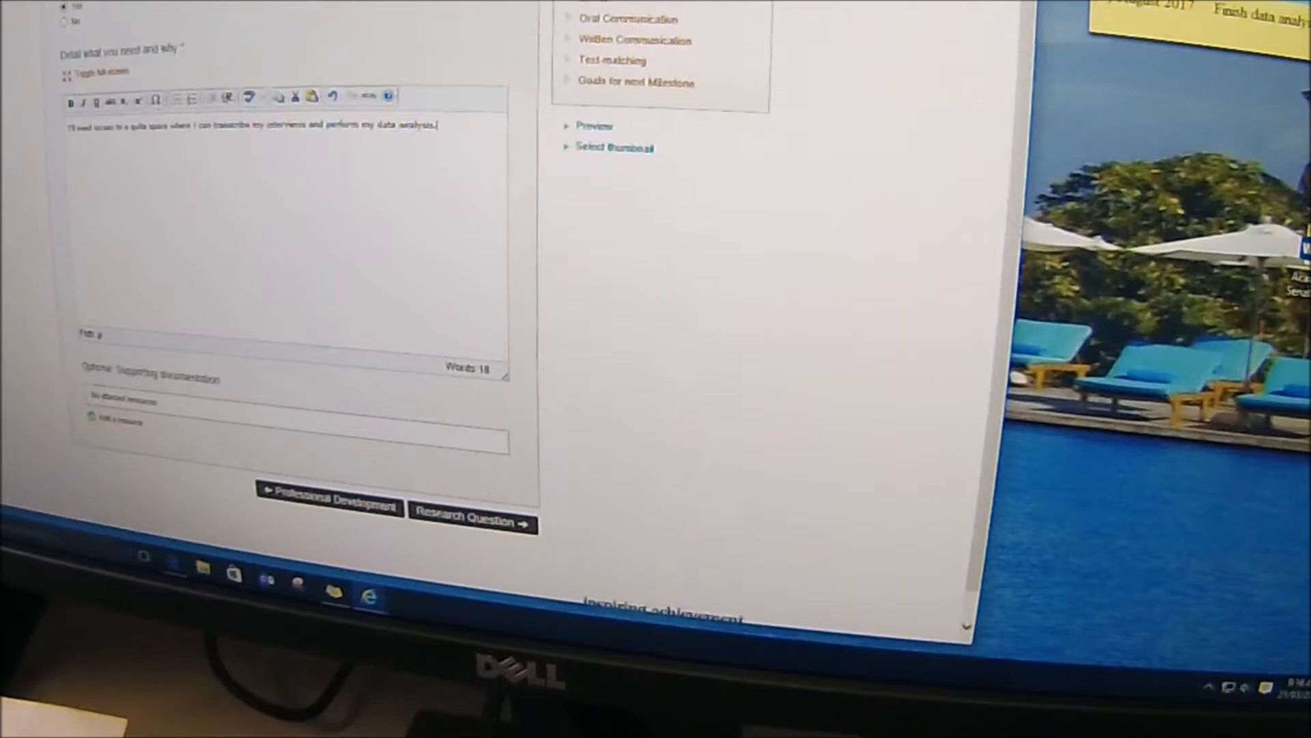
pyautogui.click(471, 524)
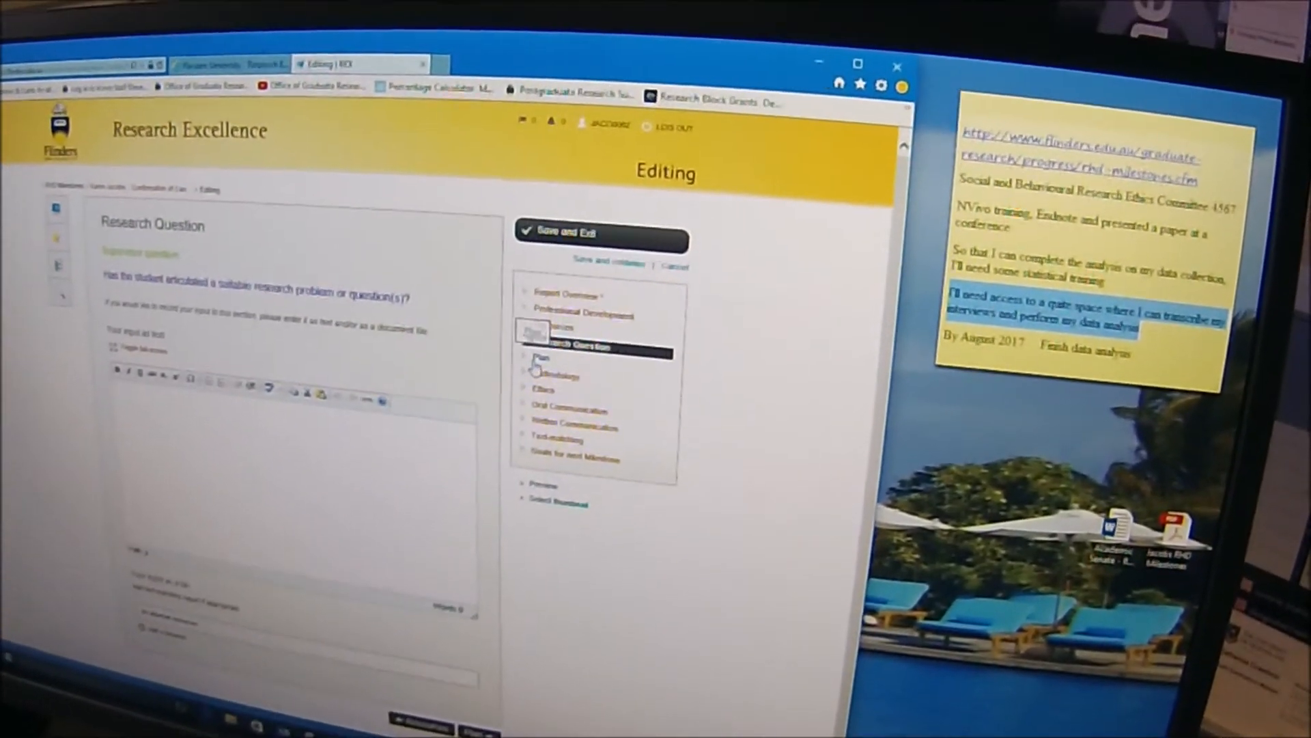
# Move on to the Plan section of the form.
pyautogui.click(542, 357)
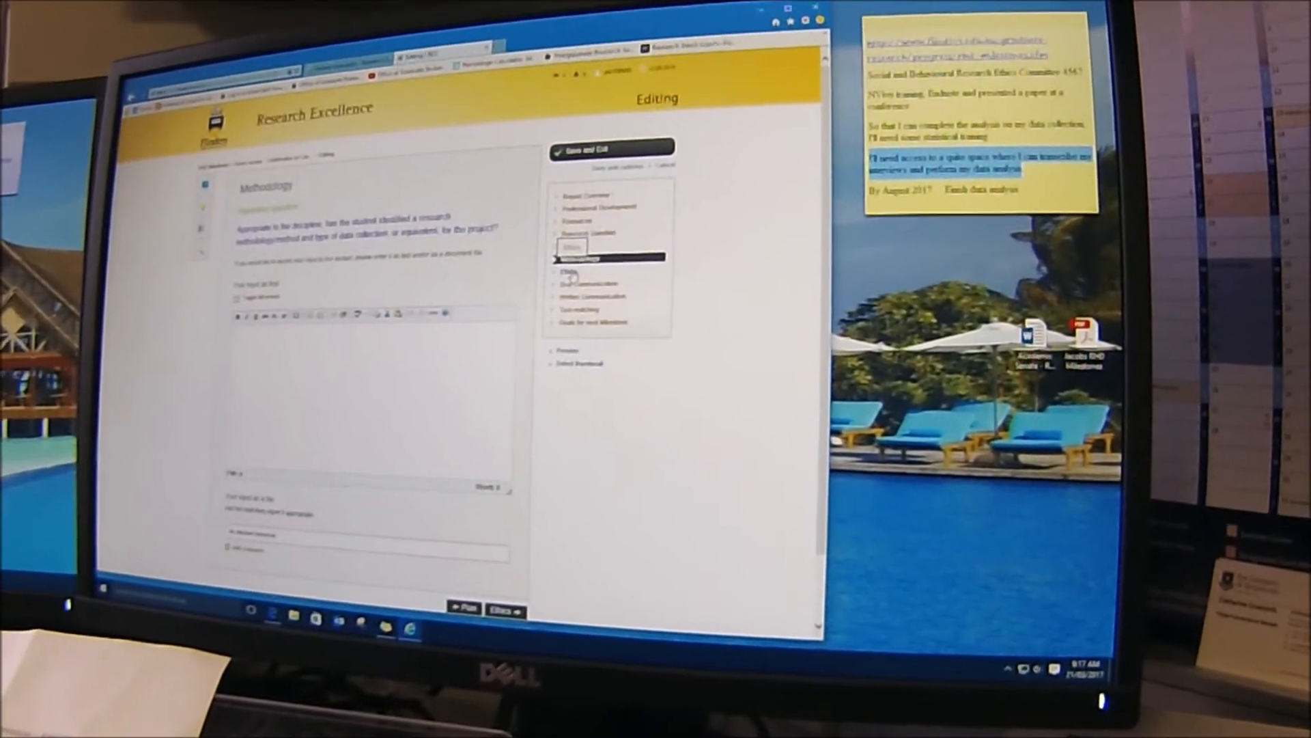
# Pass through the Ethics section to the Oral Communication section.
pyautogui.click(571, 267)
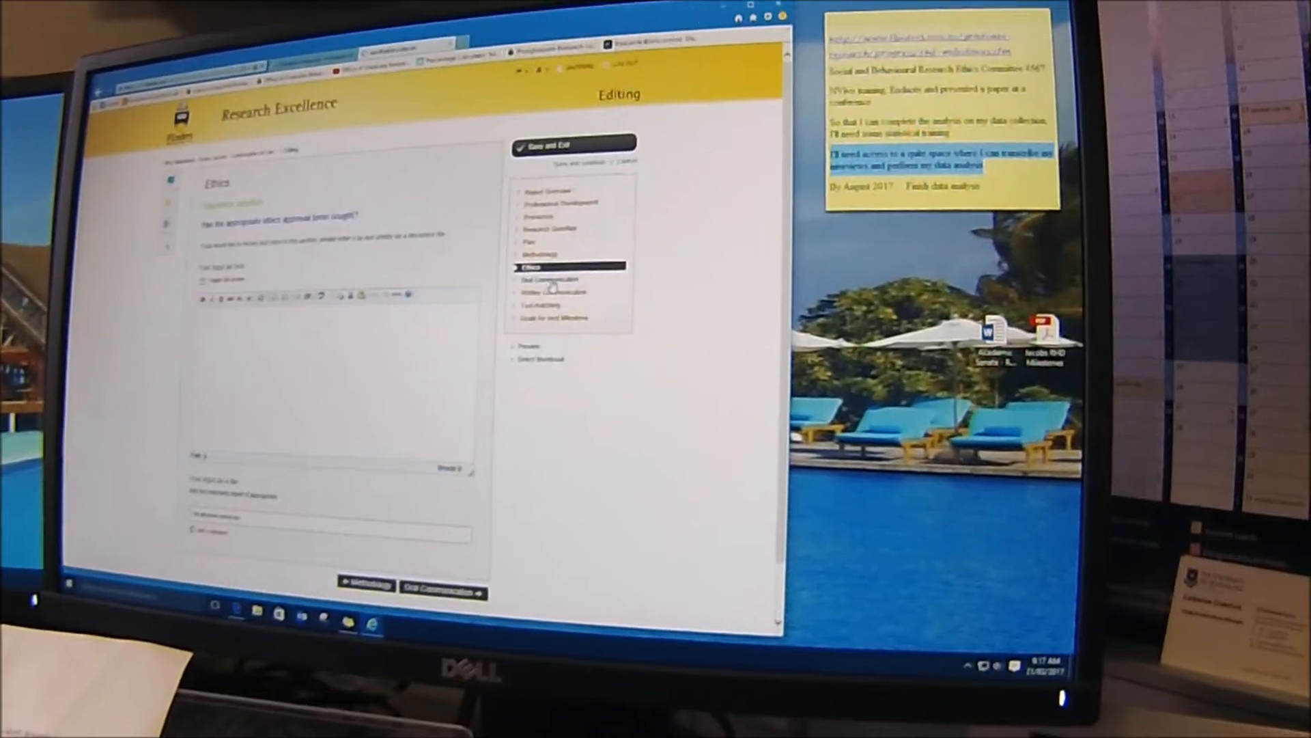
pyautogui.click(550, 278)
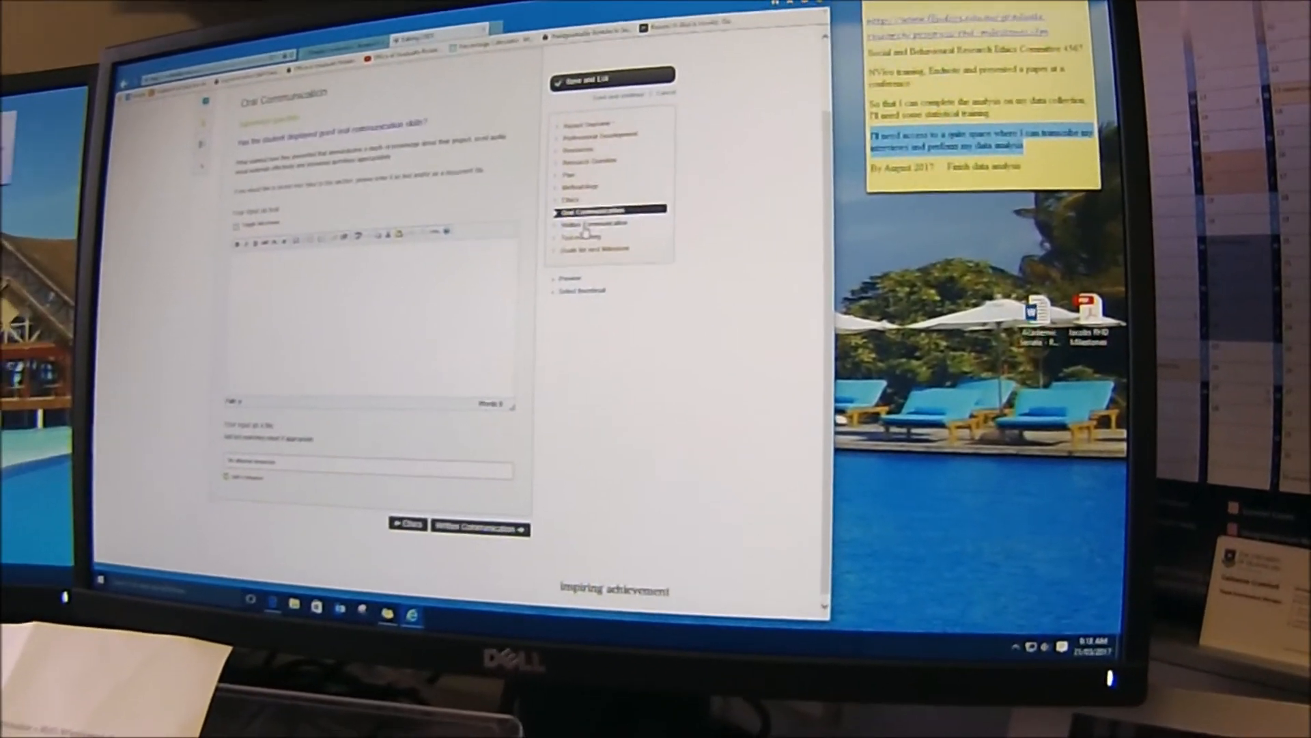
# Reach Goals for next Milestone via Written Communication and enter the goal 'Finish data analysis'.
pyautogui.click(479, 527)
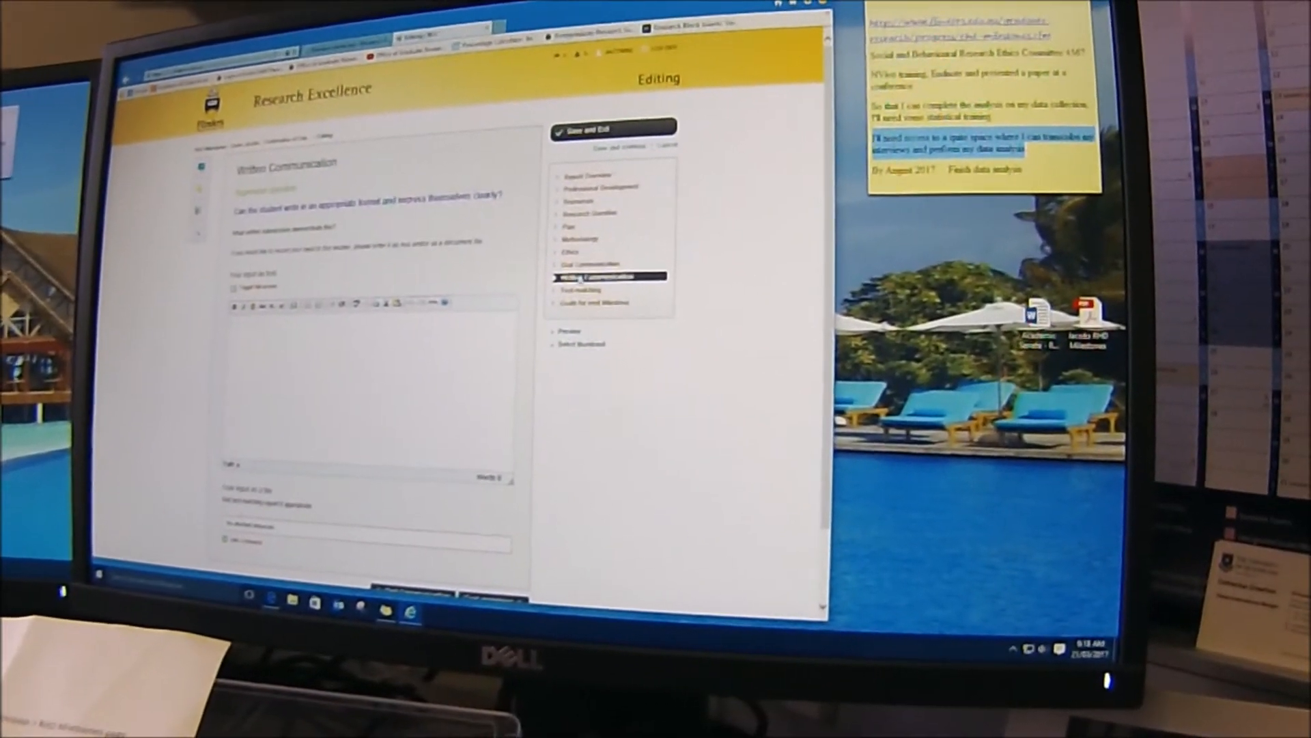
pyautogui.click(580, 288)
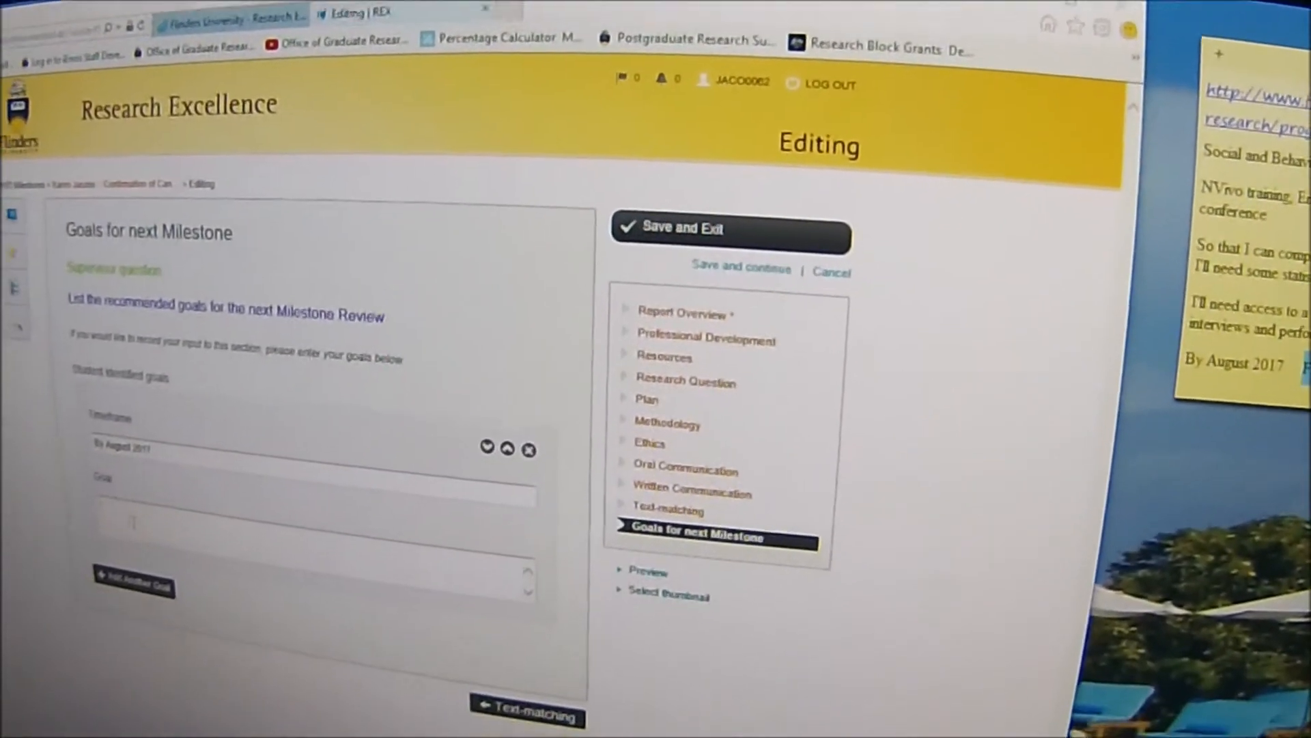
pyautogui.write('Finish data analysis')
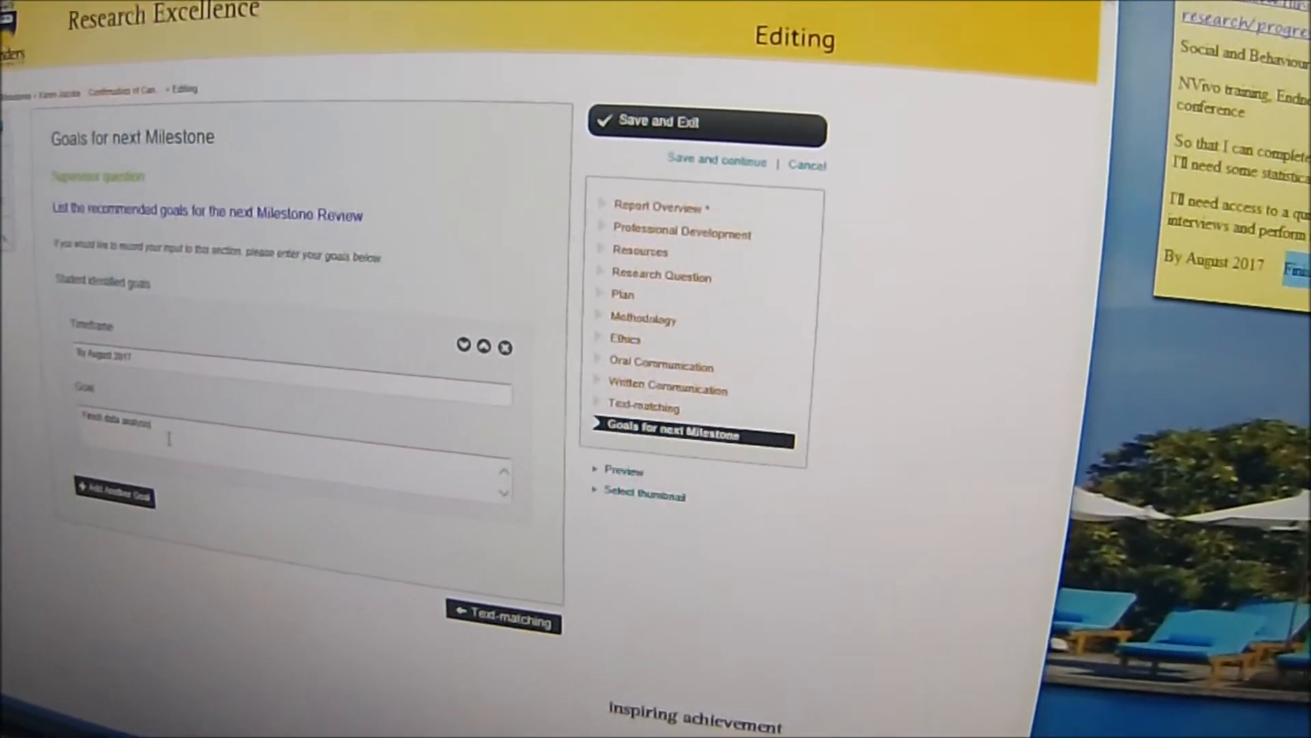